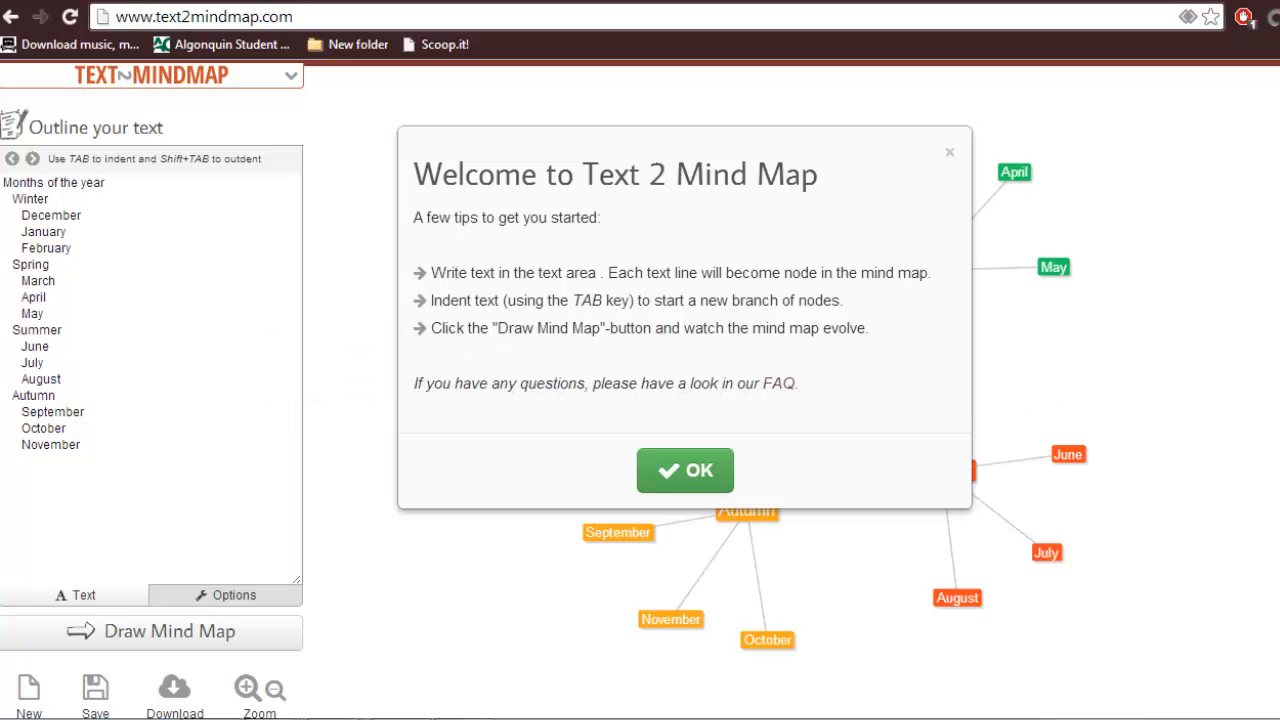
pyautogui.moveTo(690, 470)
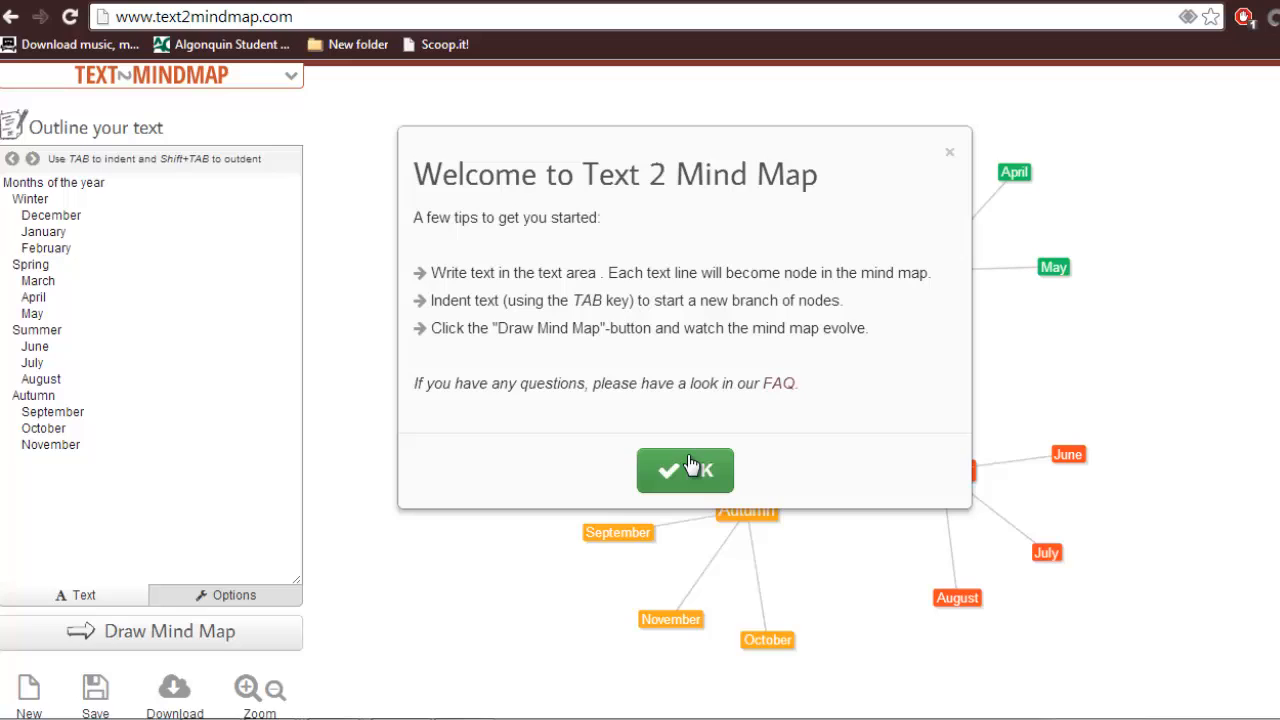
# Dismiss the Welcome to Text 2 Mind Map tips dialog
pyautogui.click(684, 470)
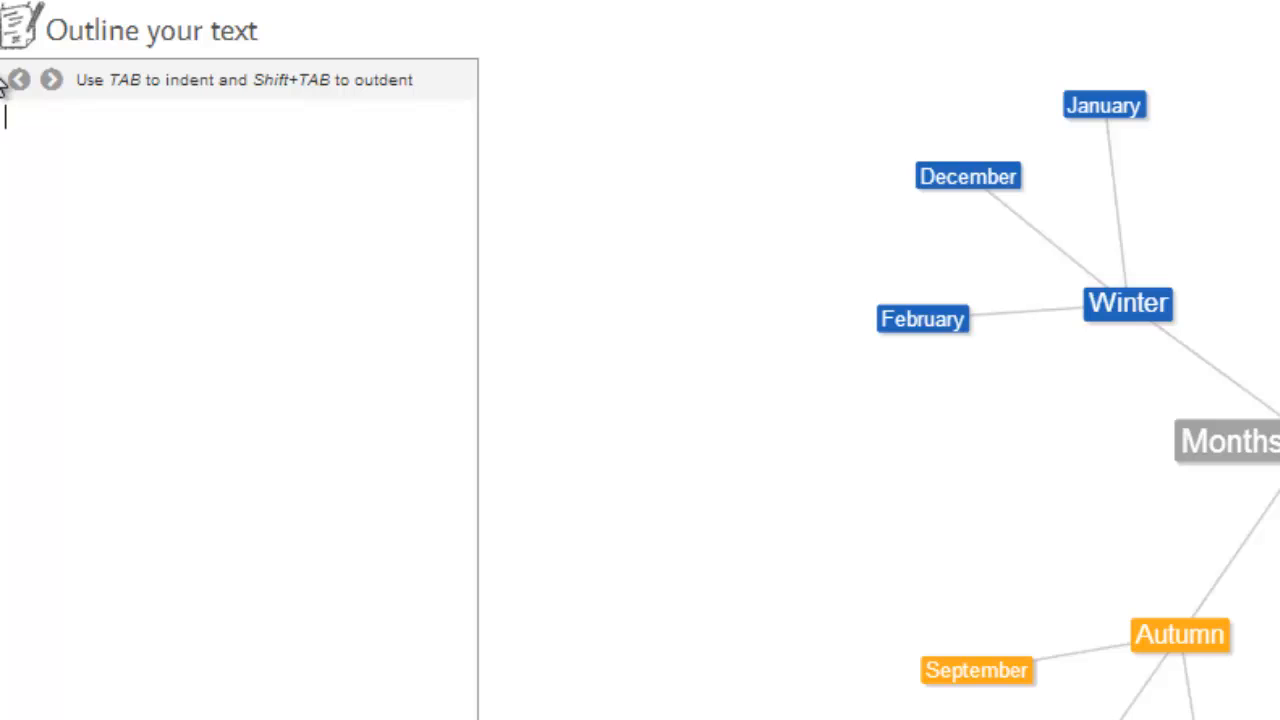
# Outline 'food groups' with indented meats, fruits and vegetables, grains and dairy lines
pyautogui.write('food grou')
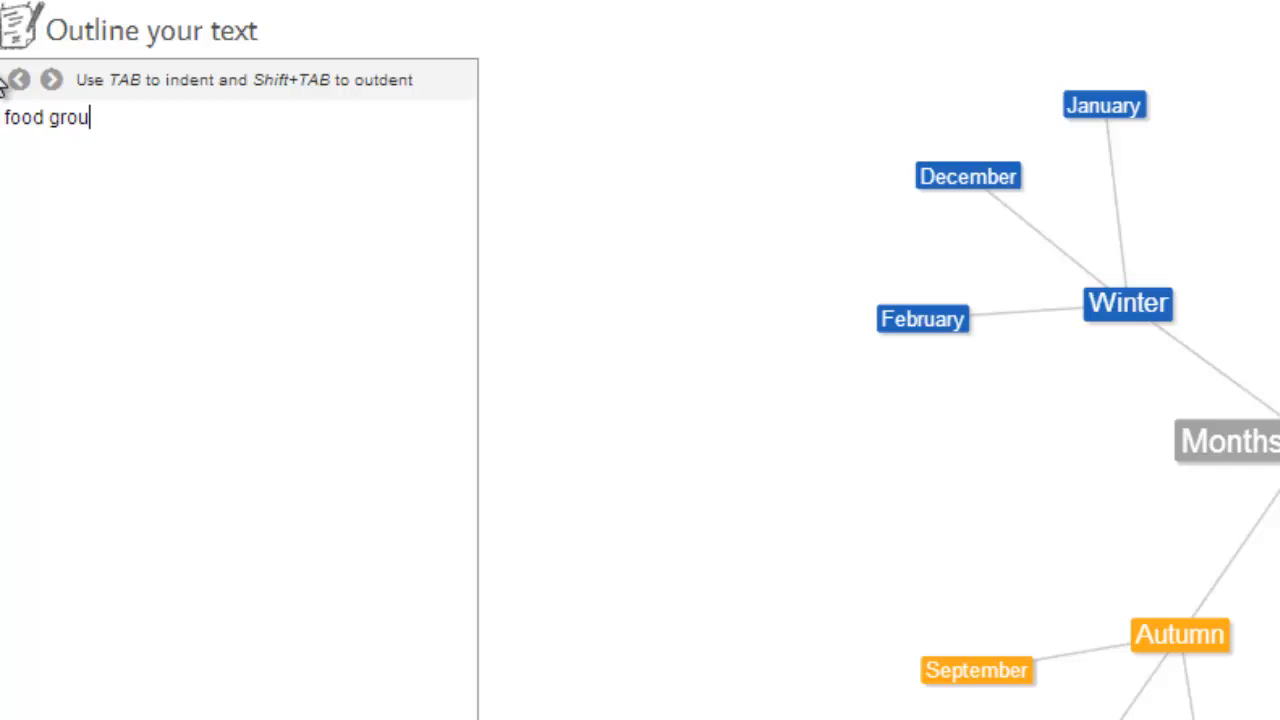
pyautogui.write('ps')
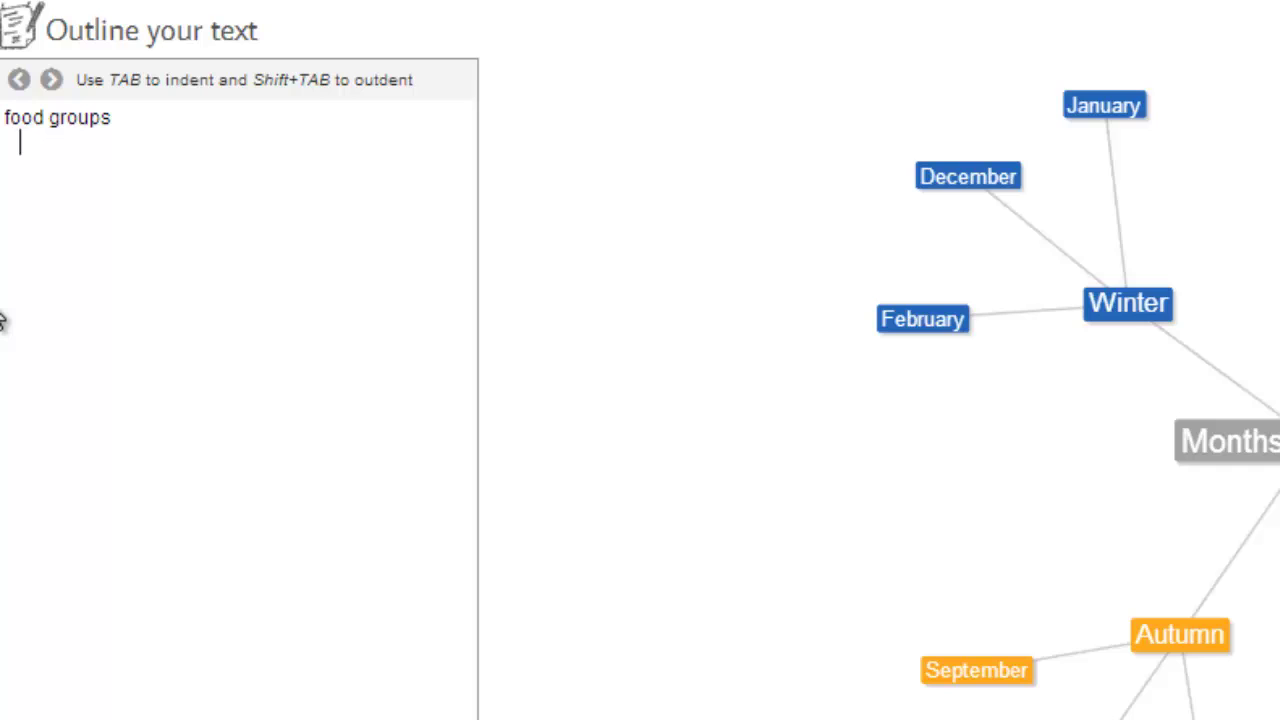
pyautogui.write('m')
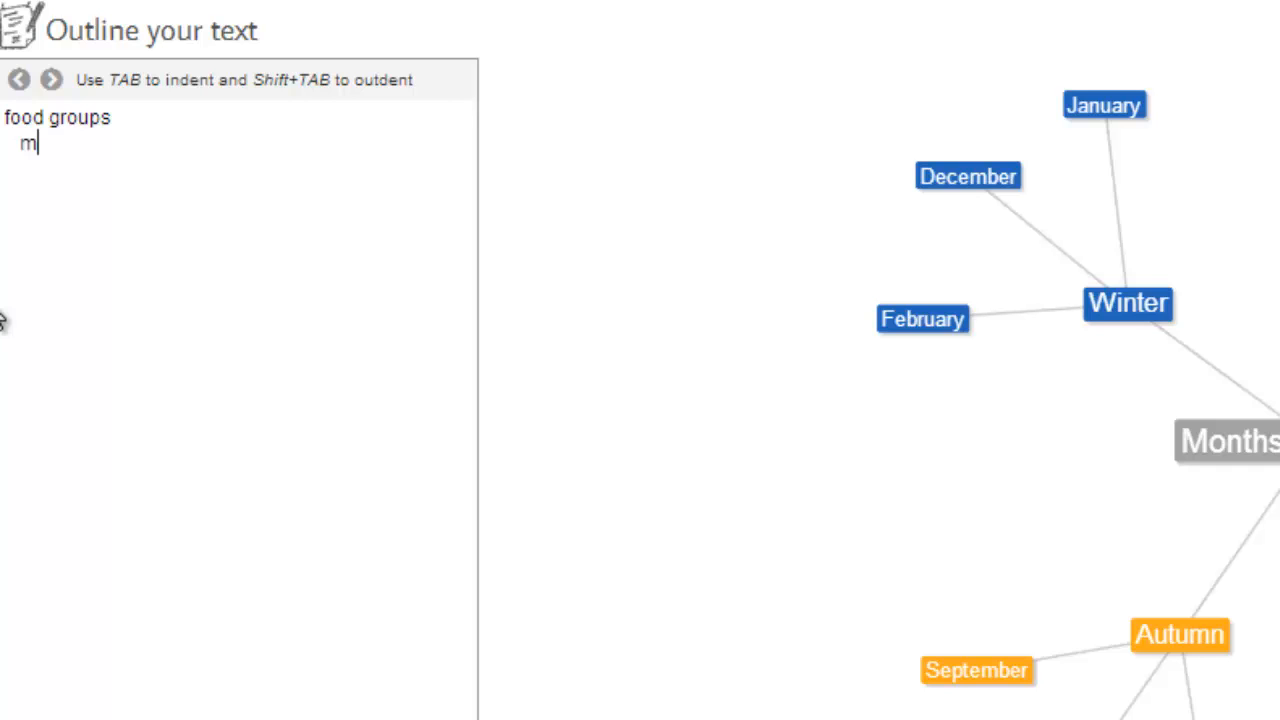
pyautogui.write('eats')
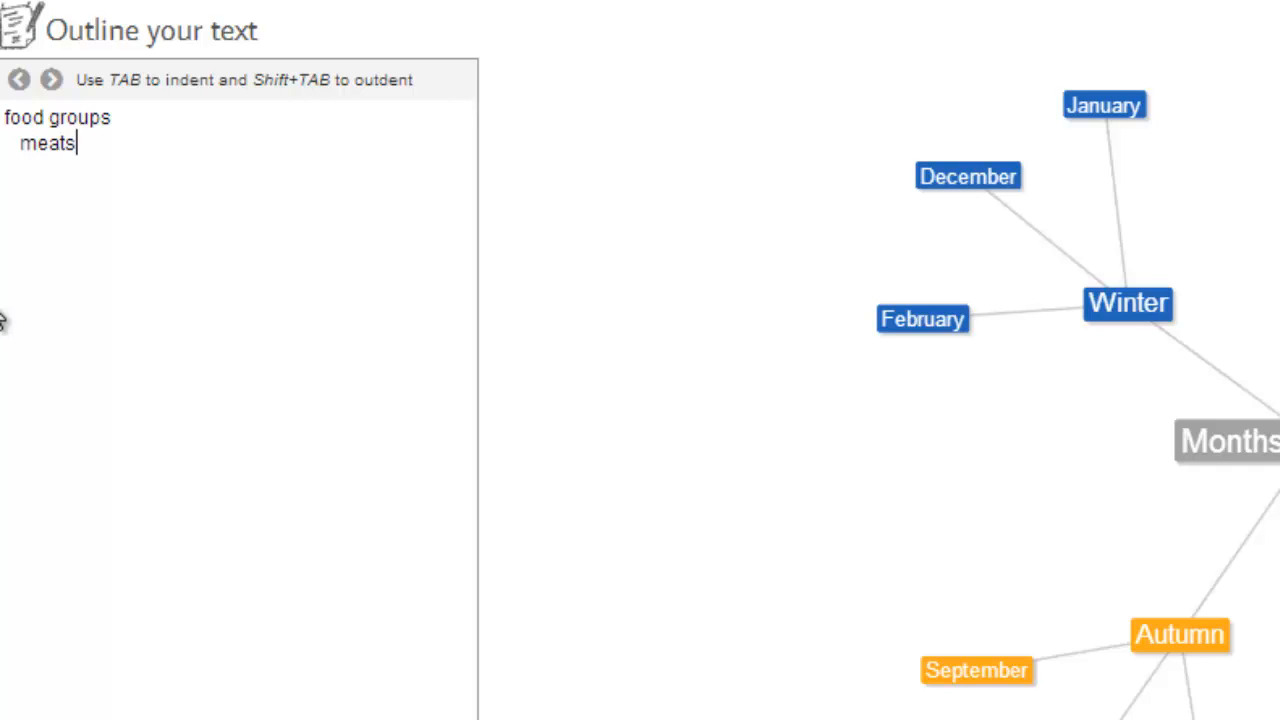
pyautogui.write('fruits and ve')
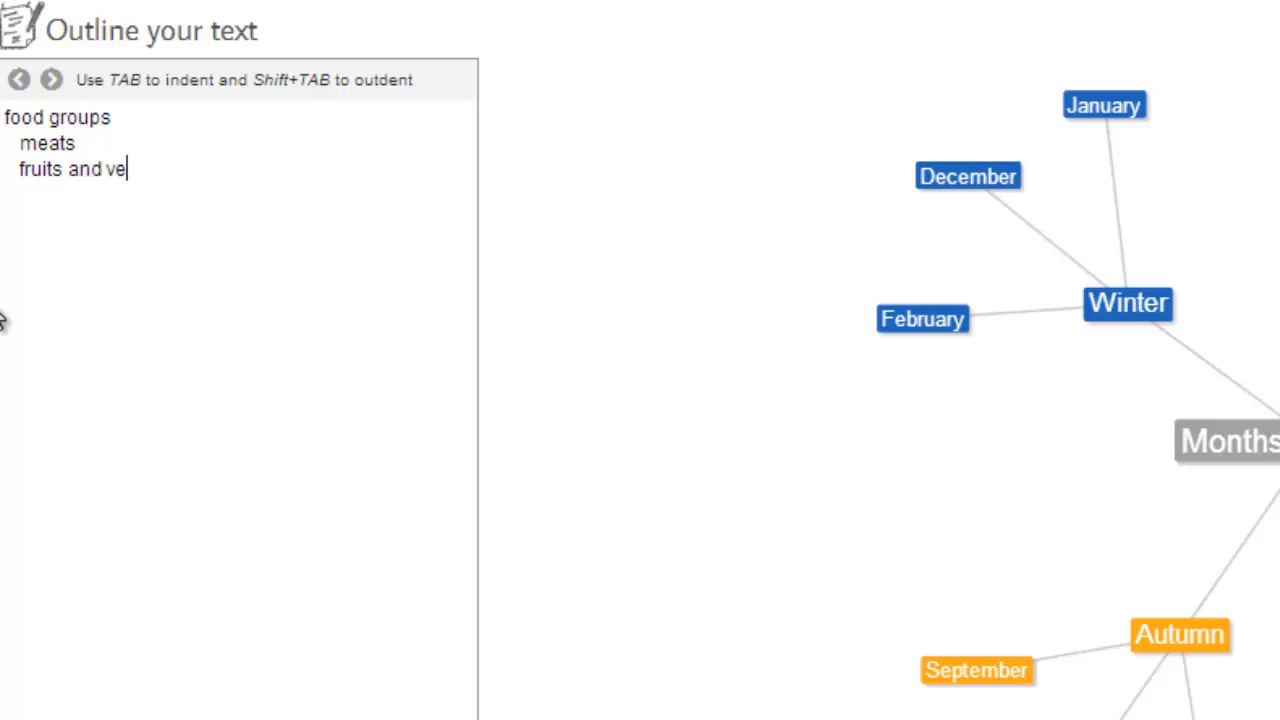
pyautogui.write('getable')
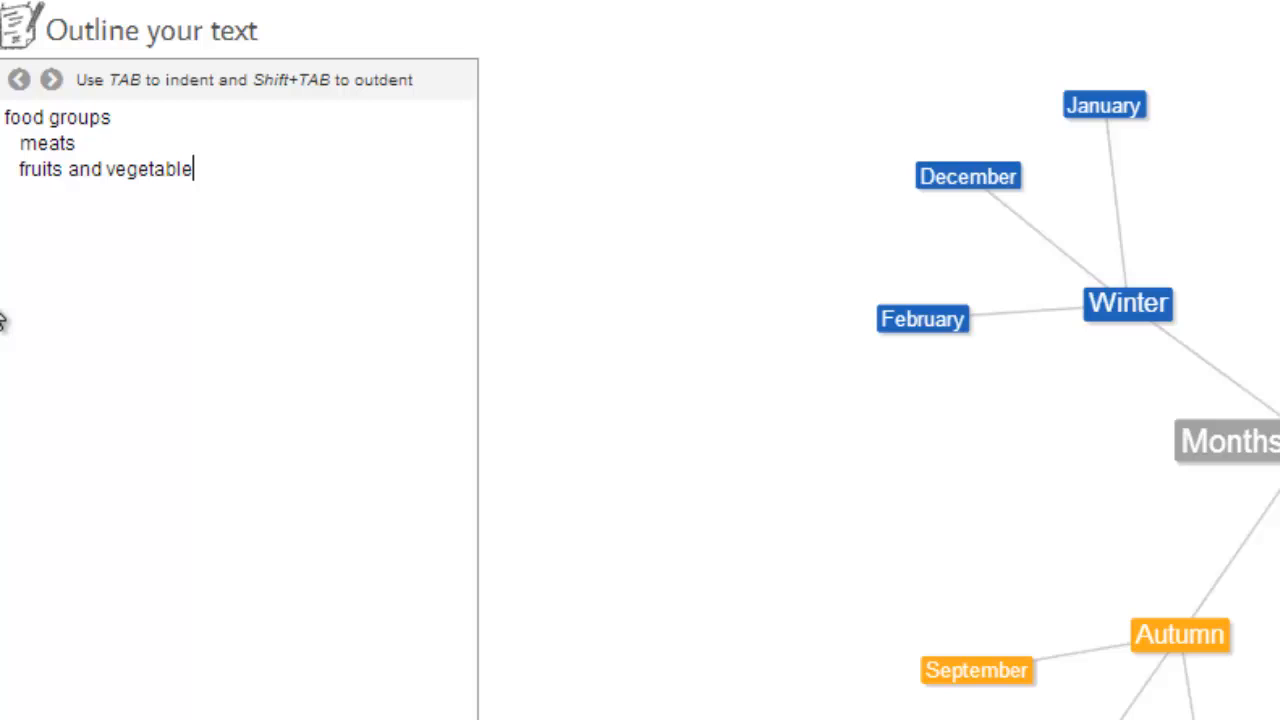
pyautogui.write('s')
pyautogui.write('dair')
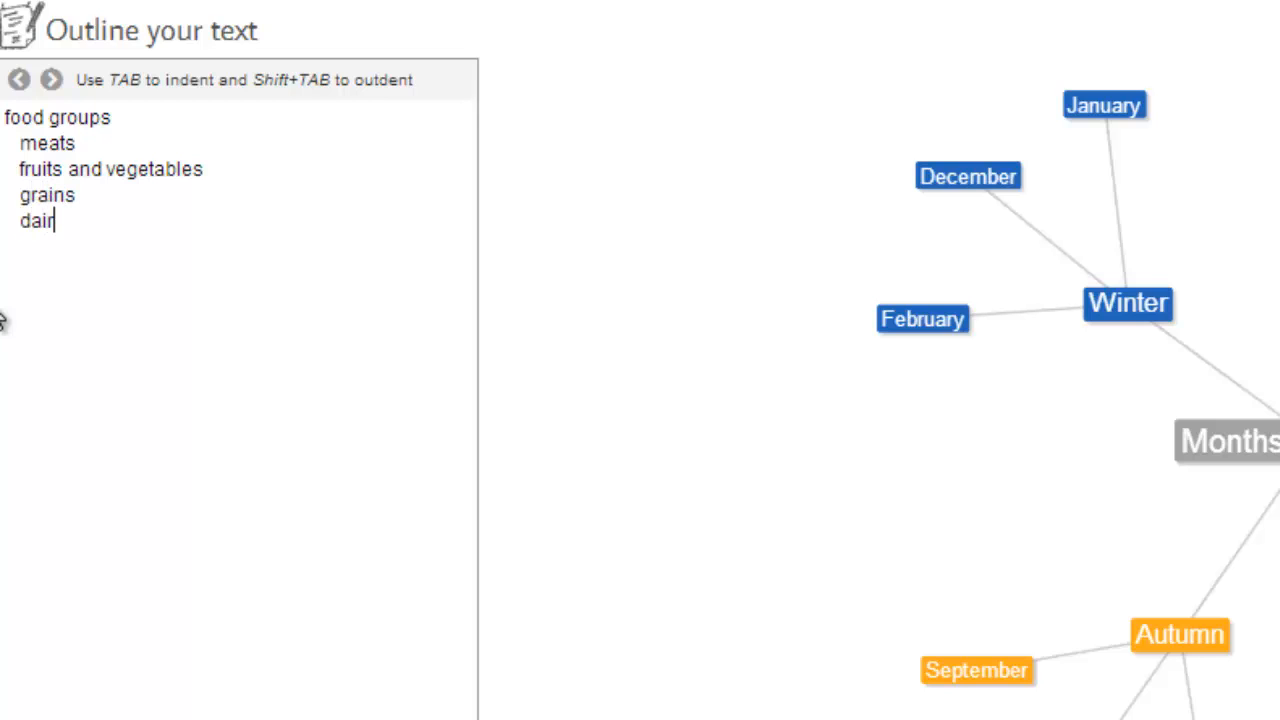
pyautogui.write('y')
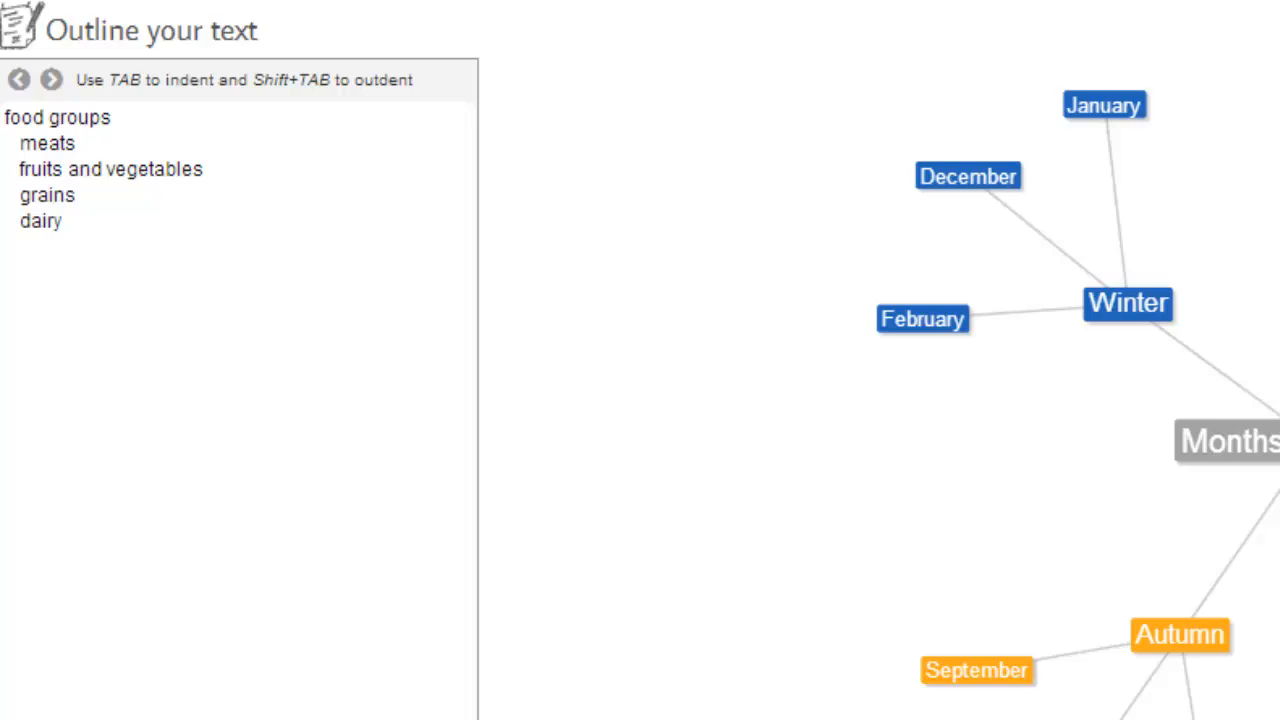
# Draw the food groups map and start a new line under meats
pyautogui.click(190, 628)
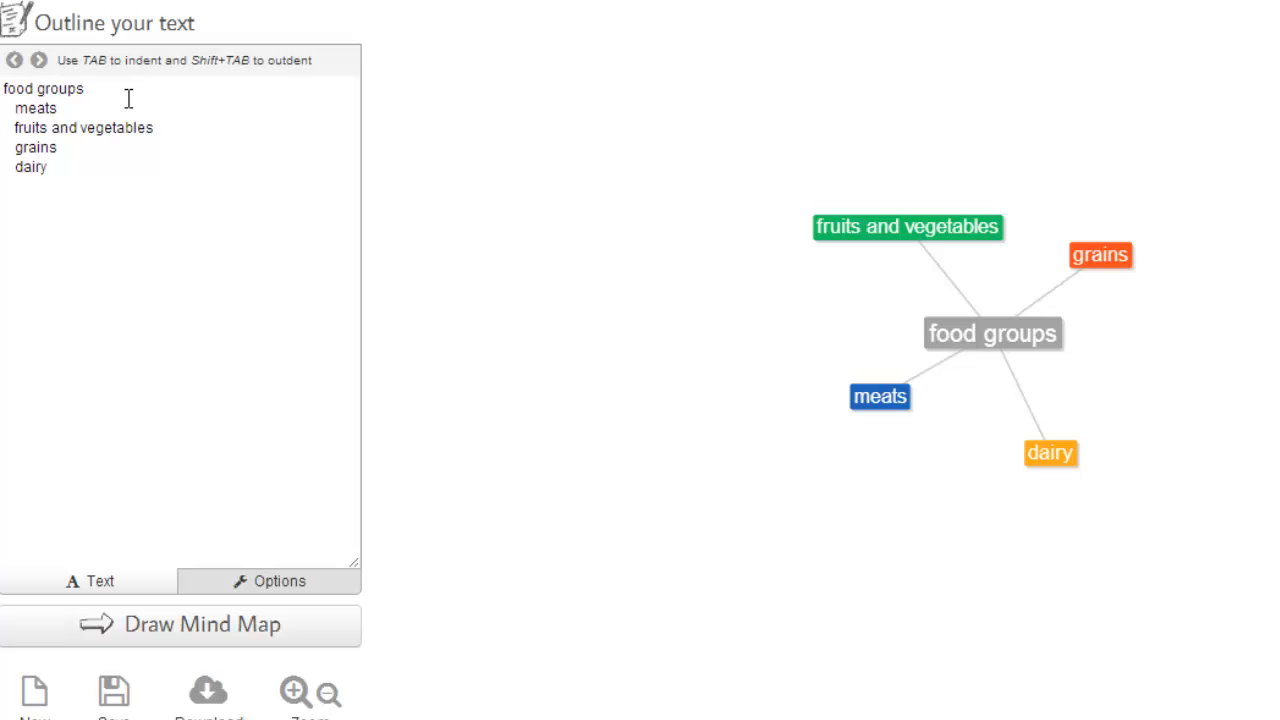
pyautogui.moveTo(132, 100)
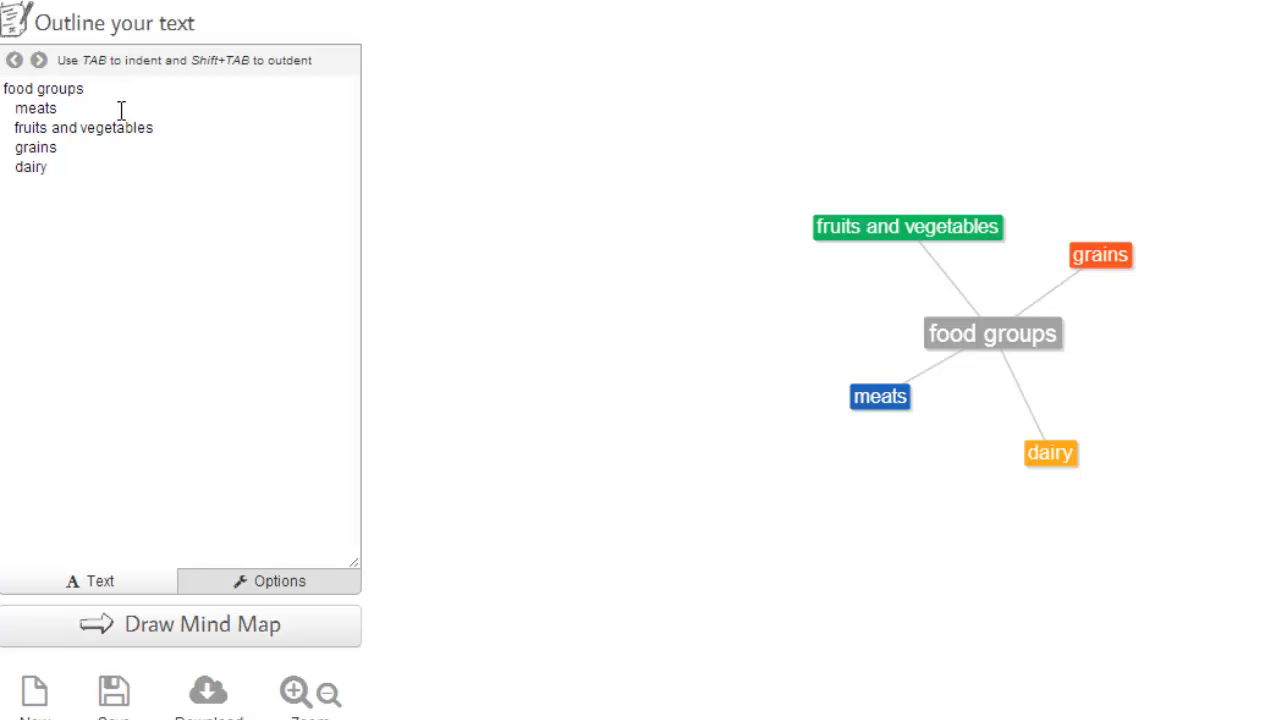
pyautogui.click(58, 108)
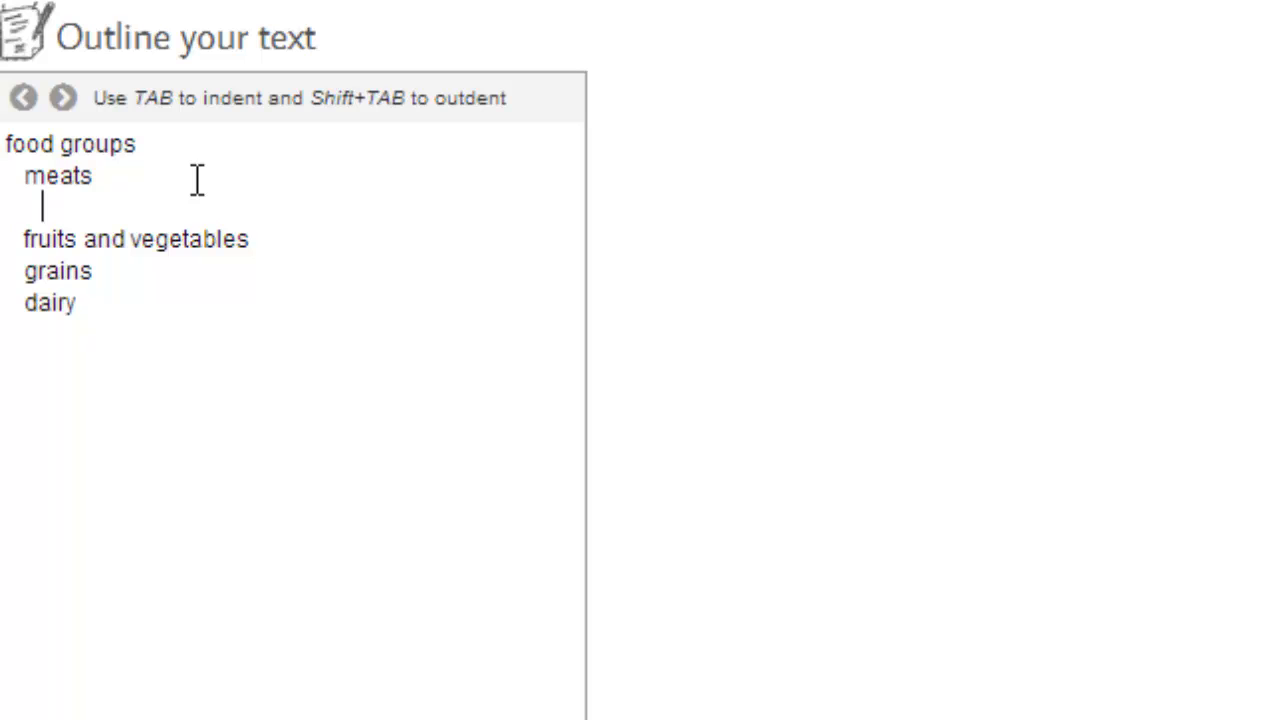
# List beef, eggs and chicken as indented items under meats
pyautogui.write('beef')
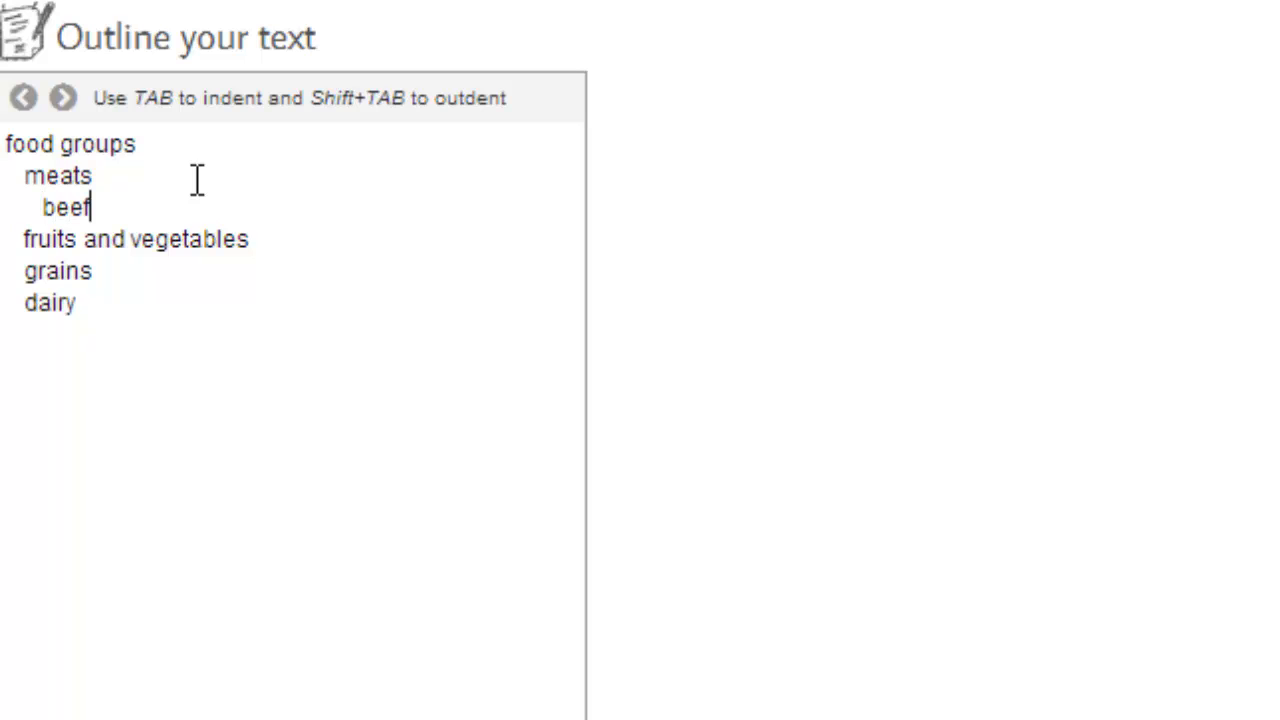
pyautogui.press('Enter')
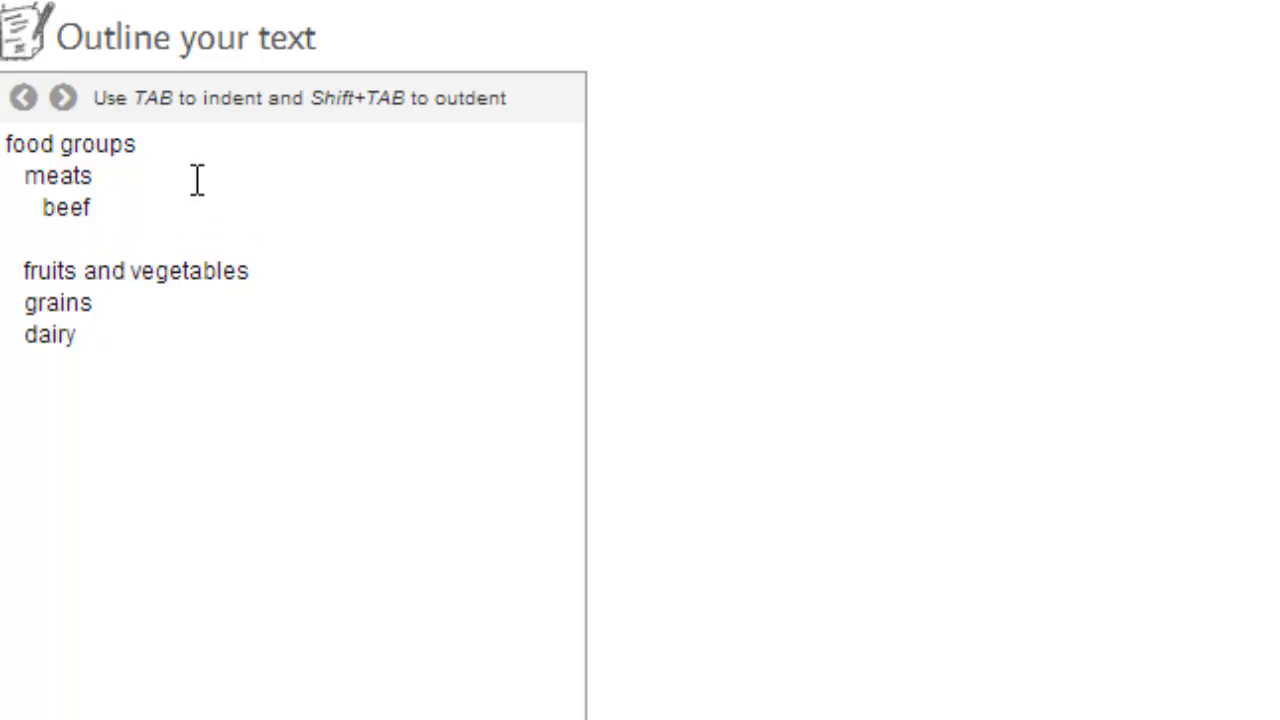
pyautogui.write('eggs')
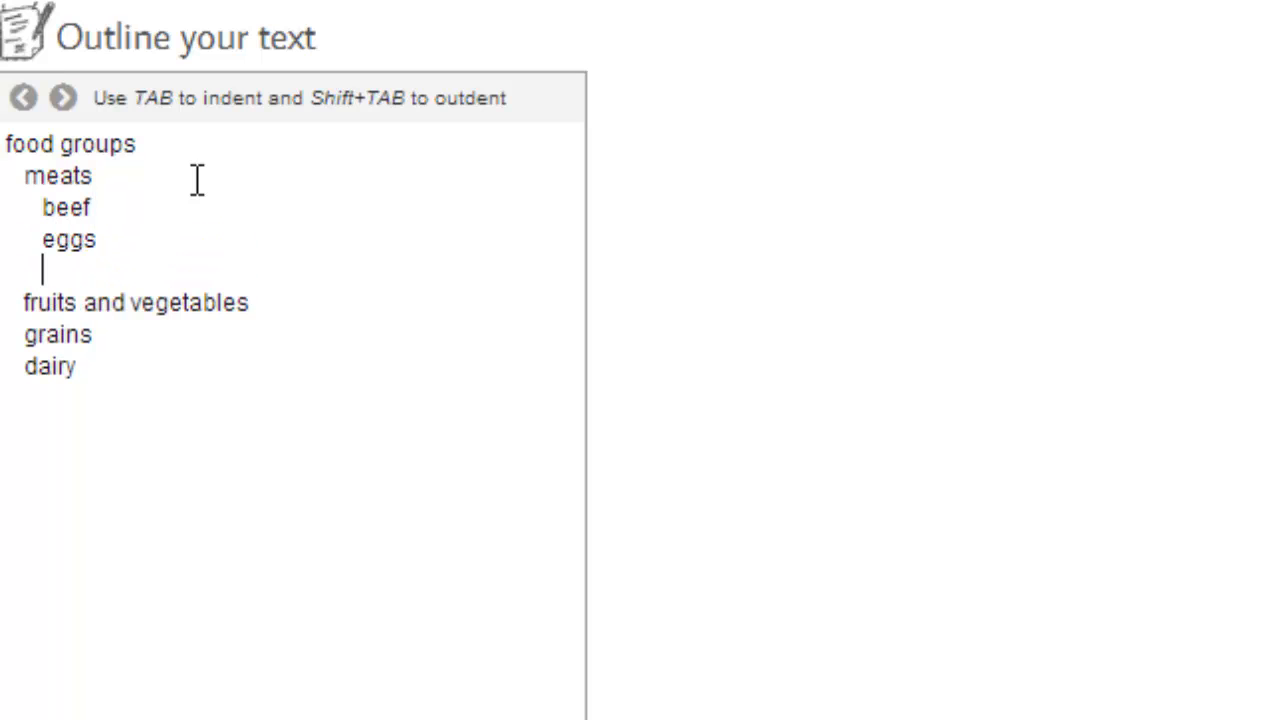
pyautogui.write('chick')
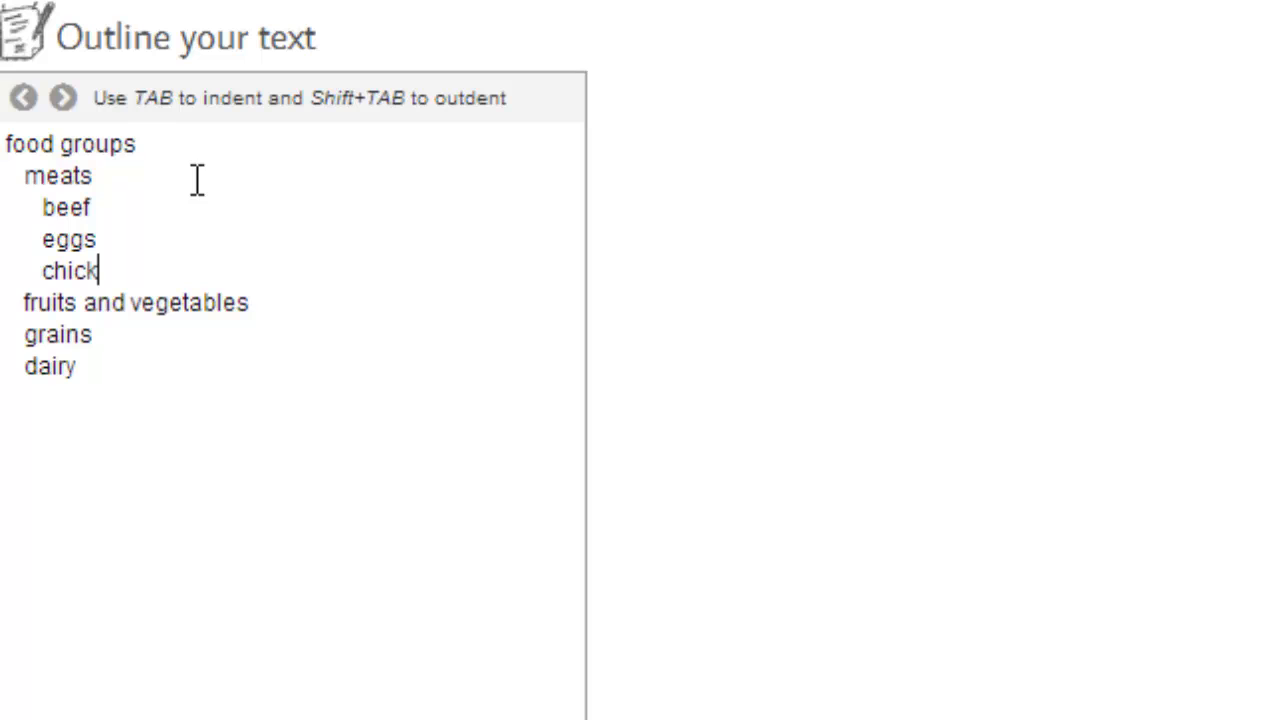
pyautogui.write('en')
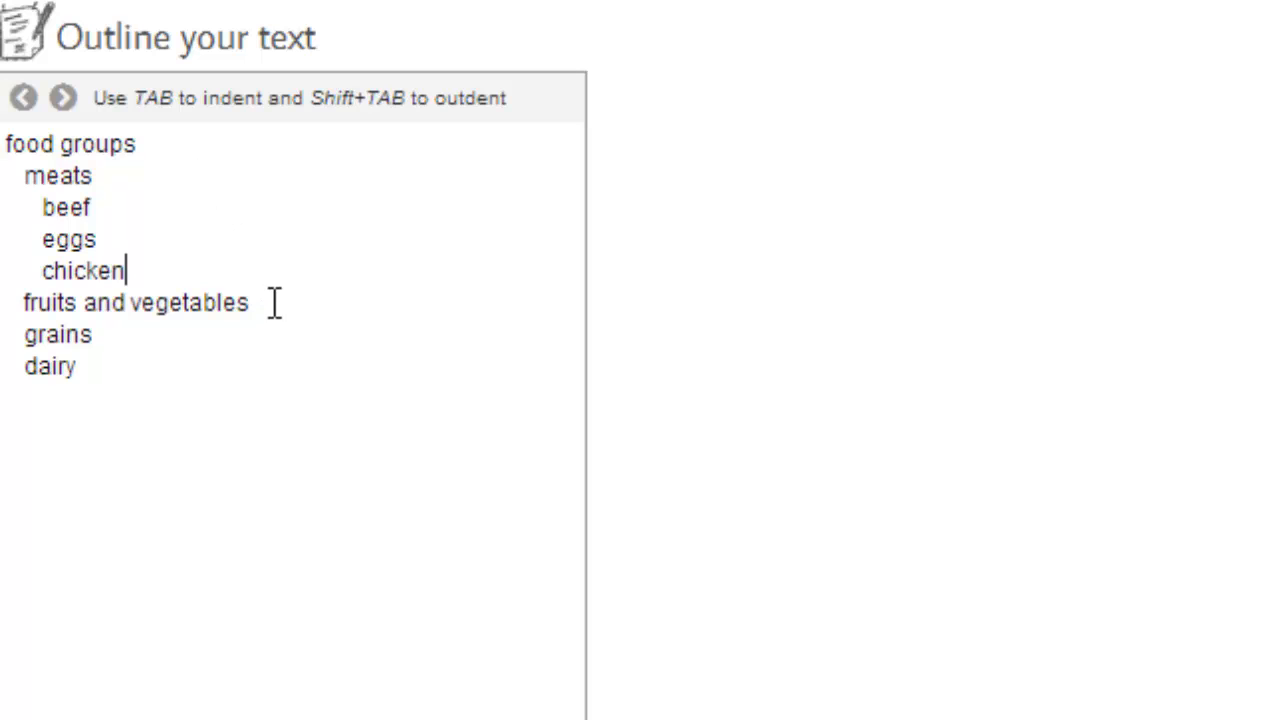
# List apple and celery as indented items under fruits and vegetables
pyautogui.press('Enter')
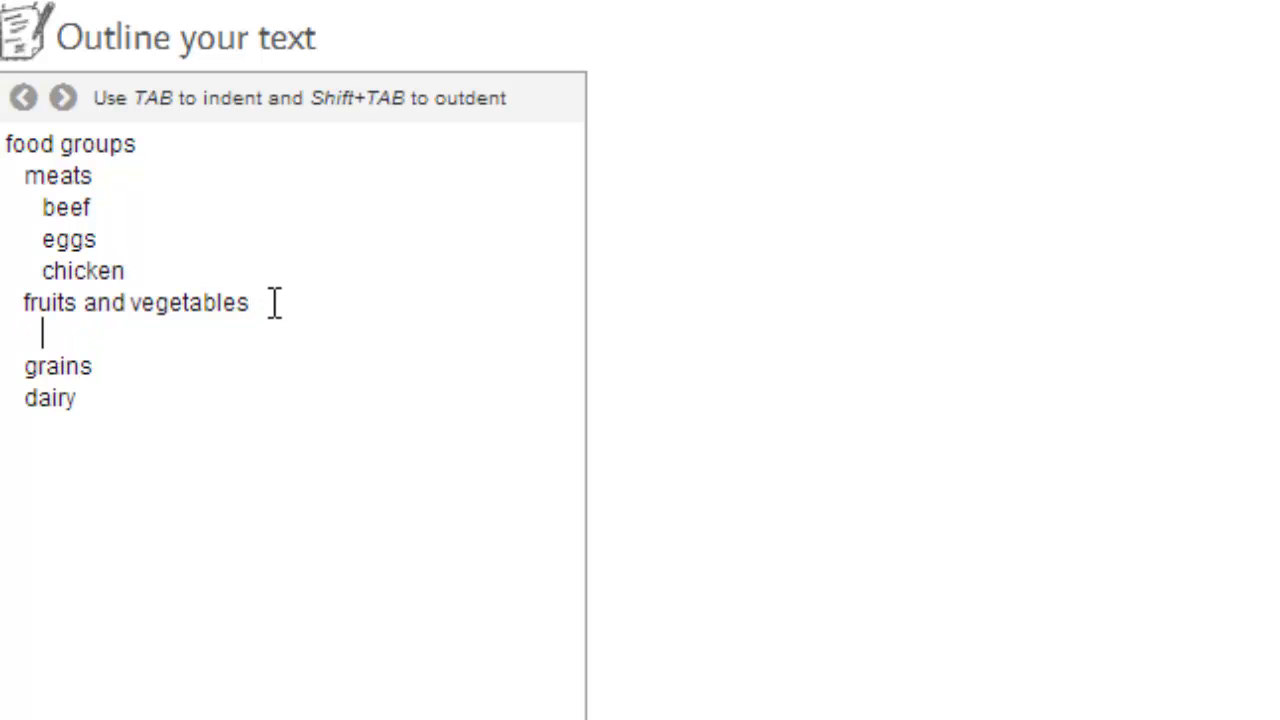
pyautogui.write('apple')
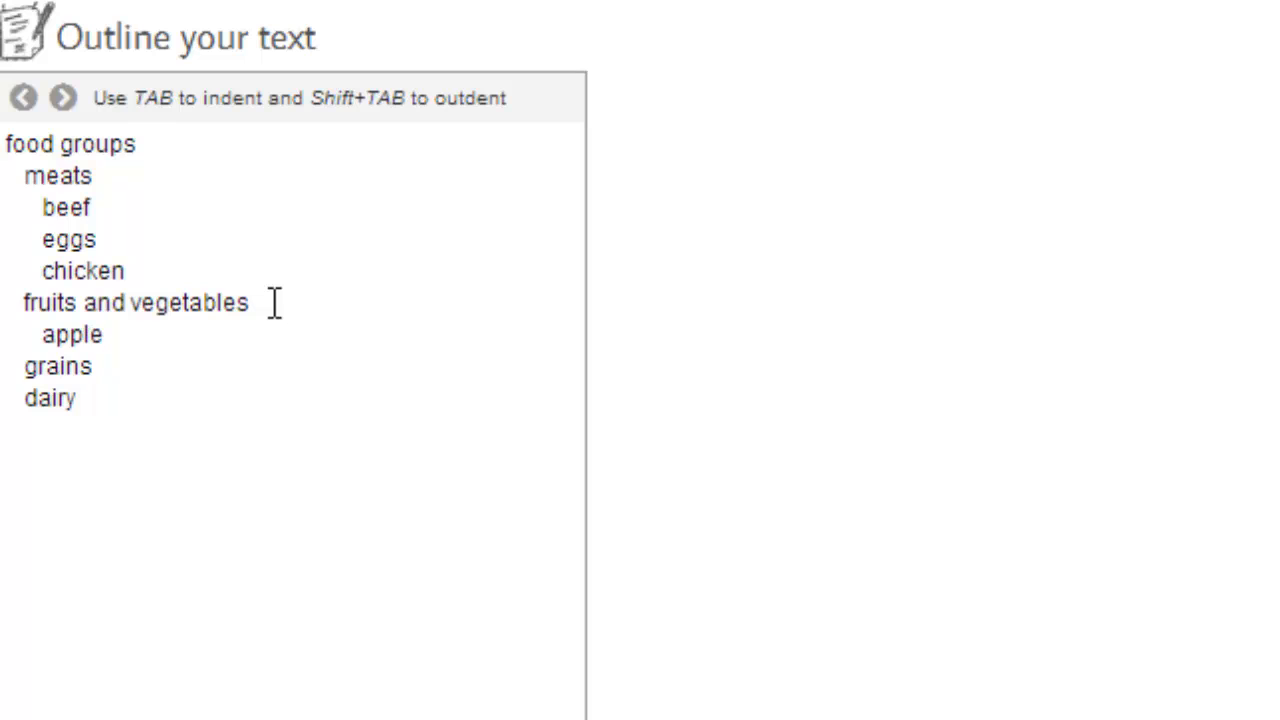
pyautogui.write('ce')
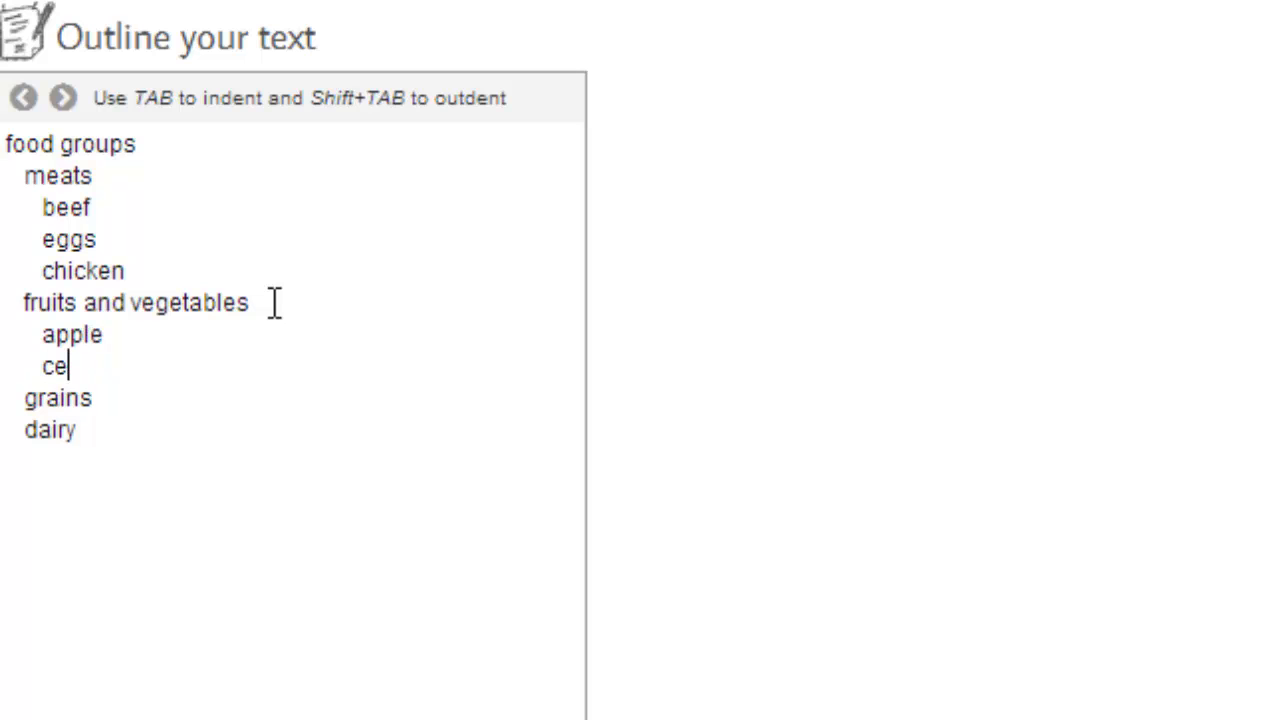
pyautogui.write('lery')
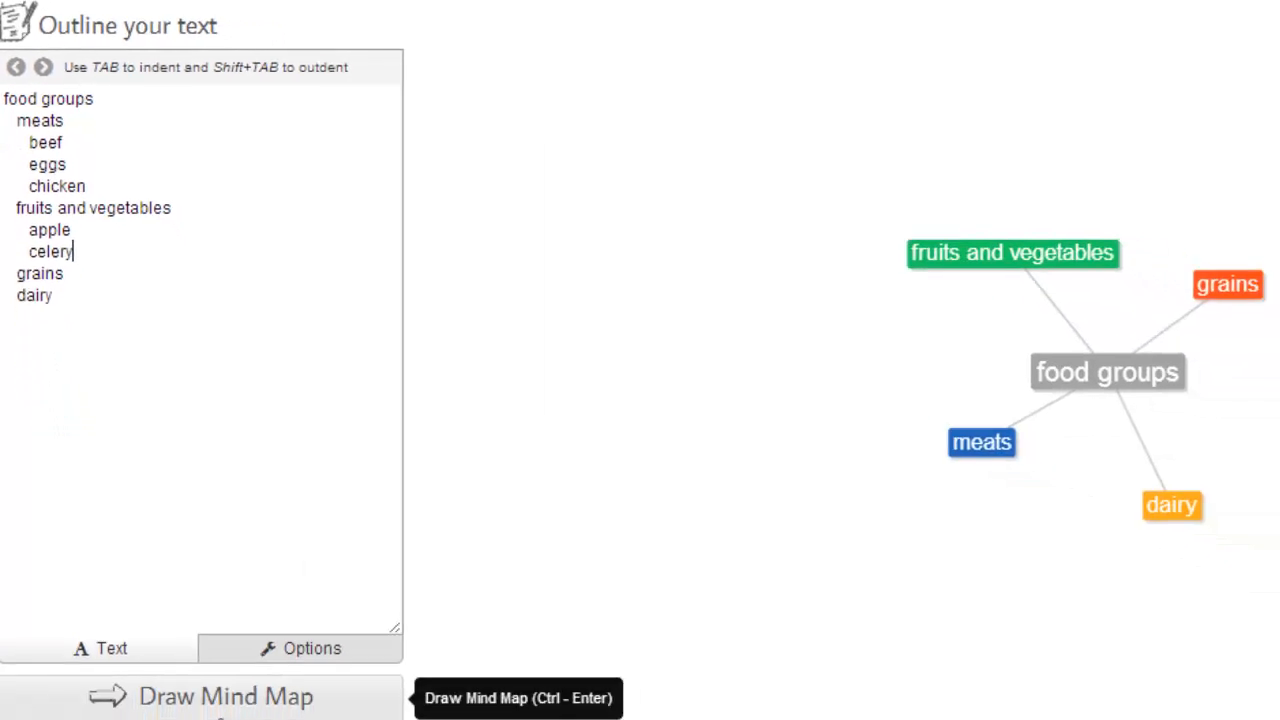
# Redraw the map to show the new sub-branches and switch to the Options settings
pyautogui.click(204, 616)
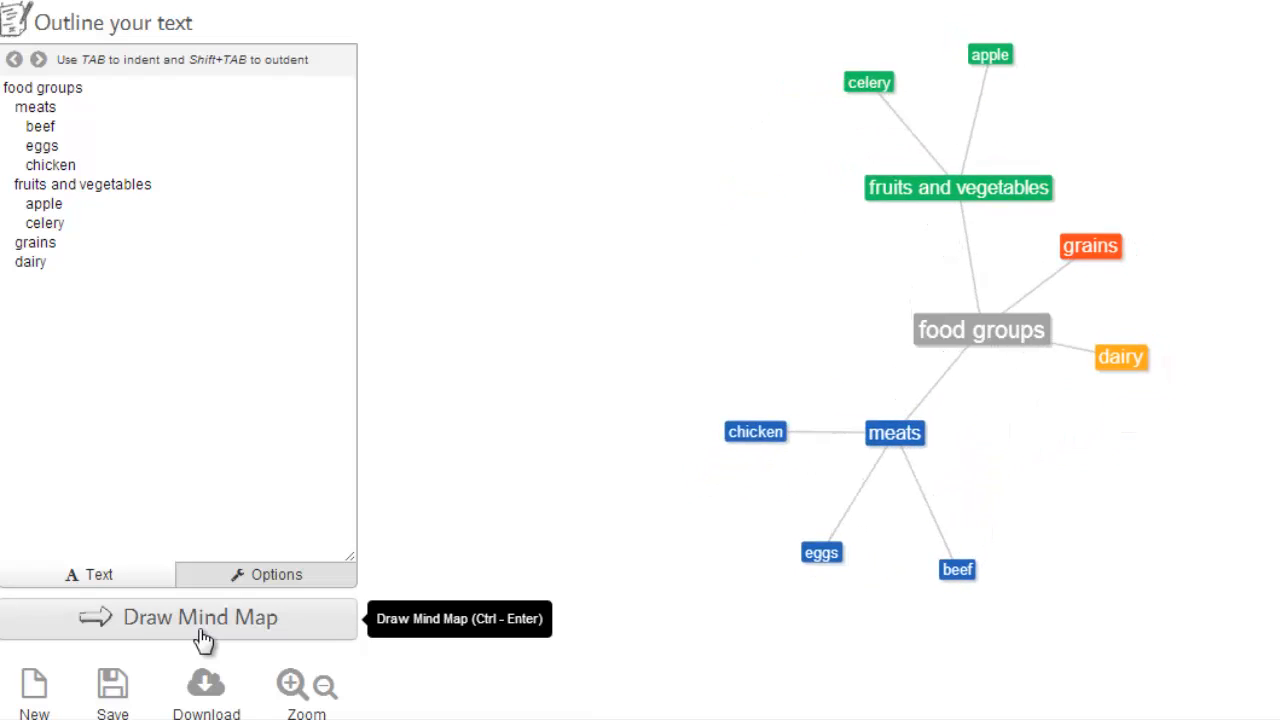
pyautogui.click(200, 620)
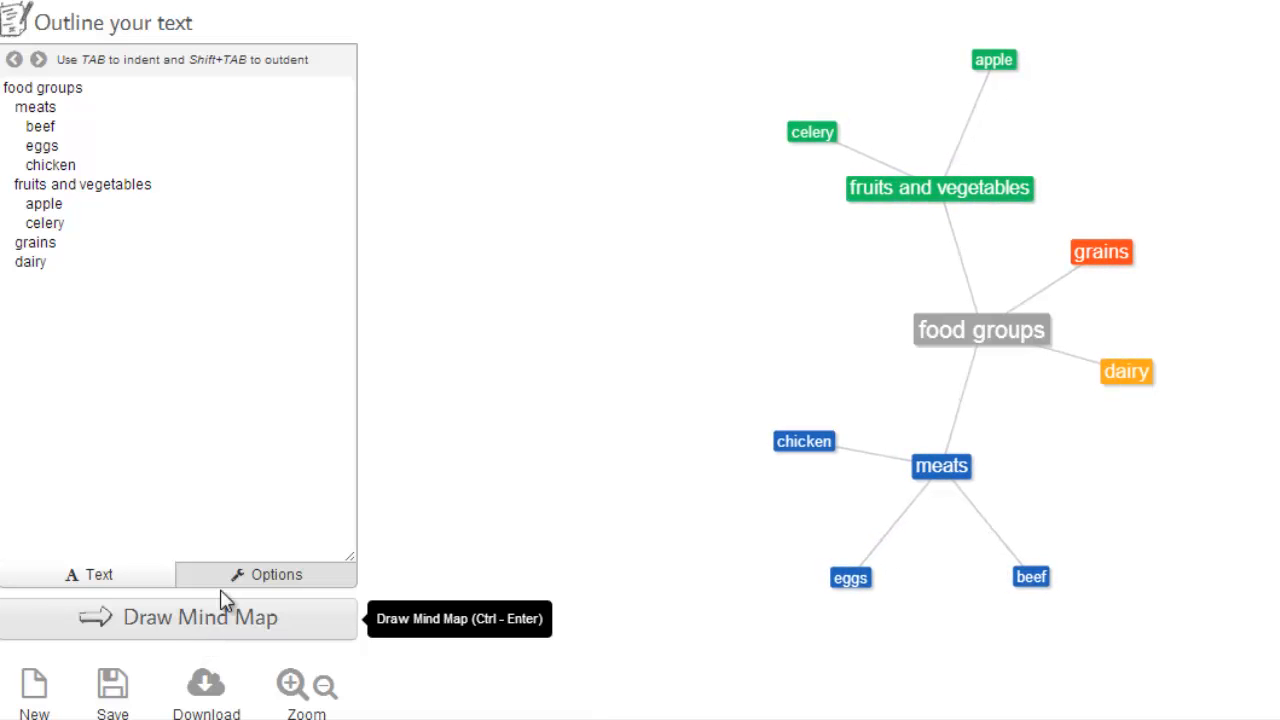
pyautogui.click(276, 576)
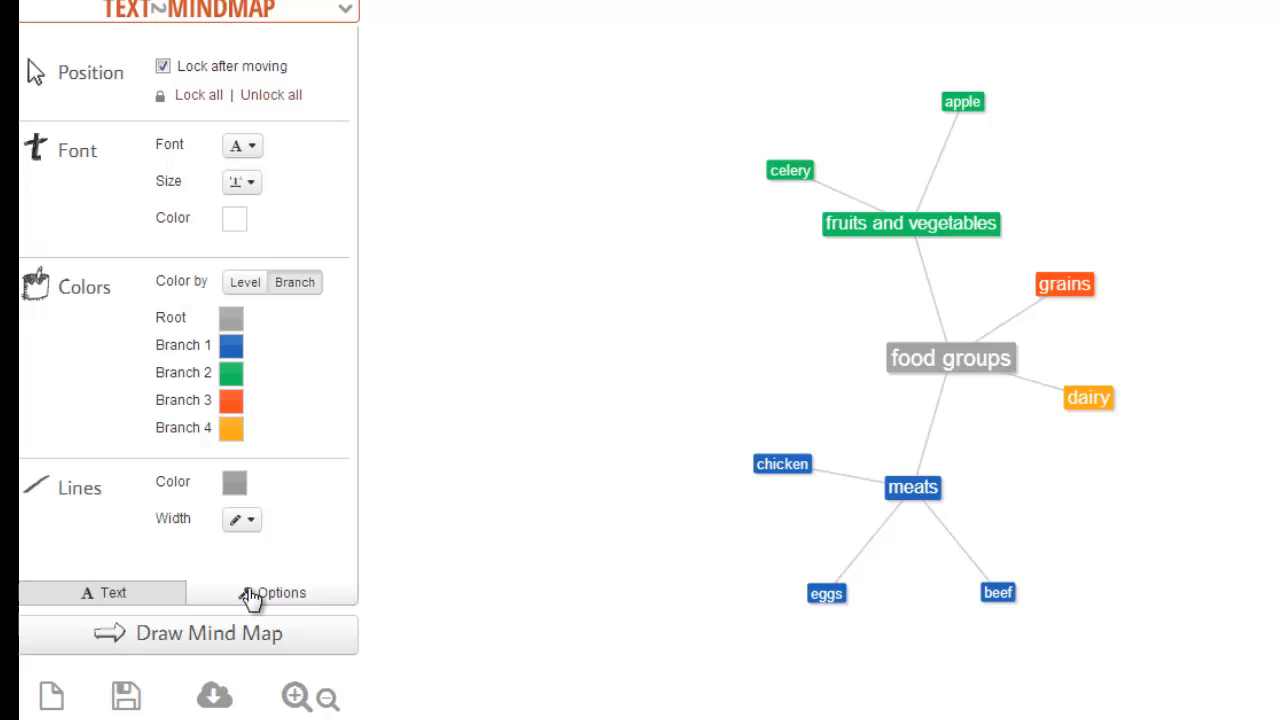
# Pick a larger font size so every node label is enlarged
pyautogui.click(240, 182)
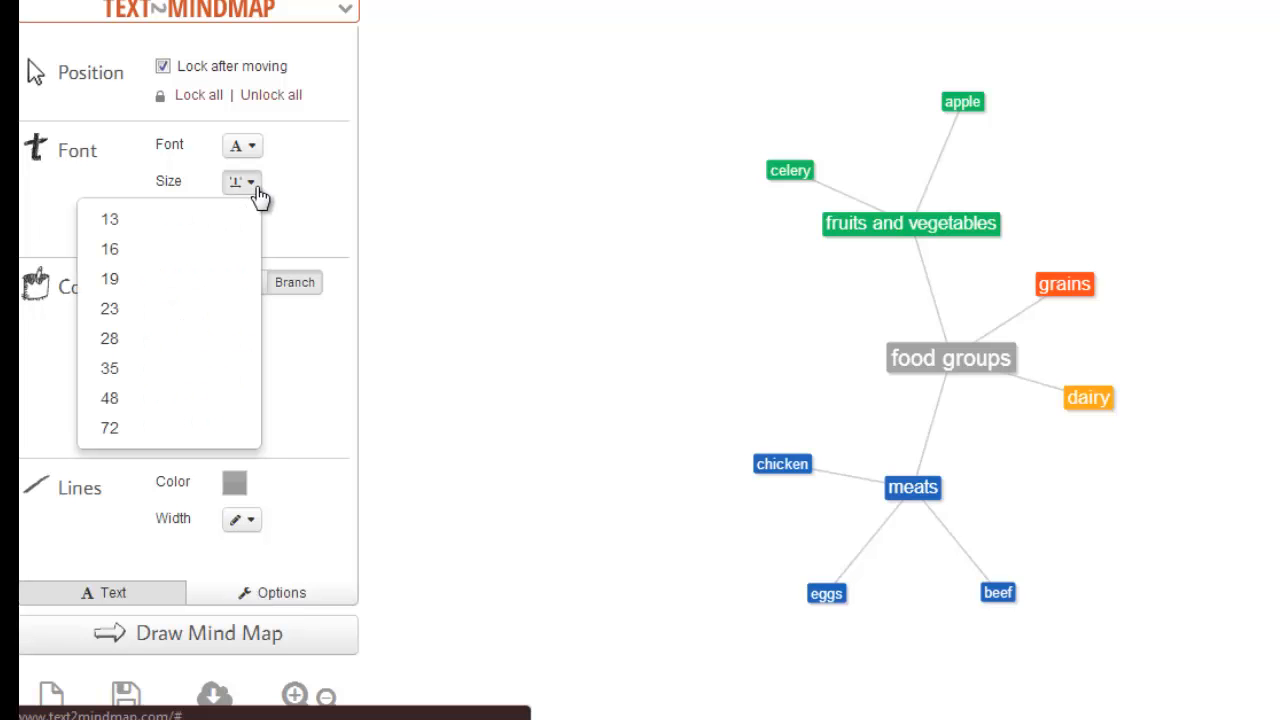
pyautogui.click(110, 368)
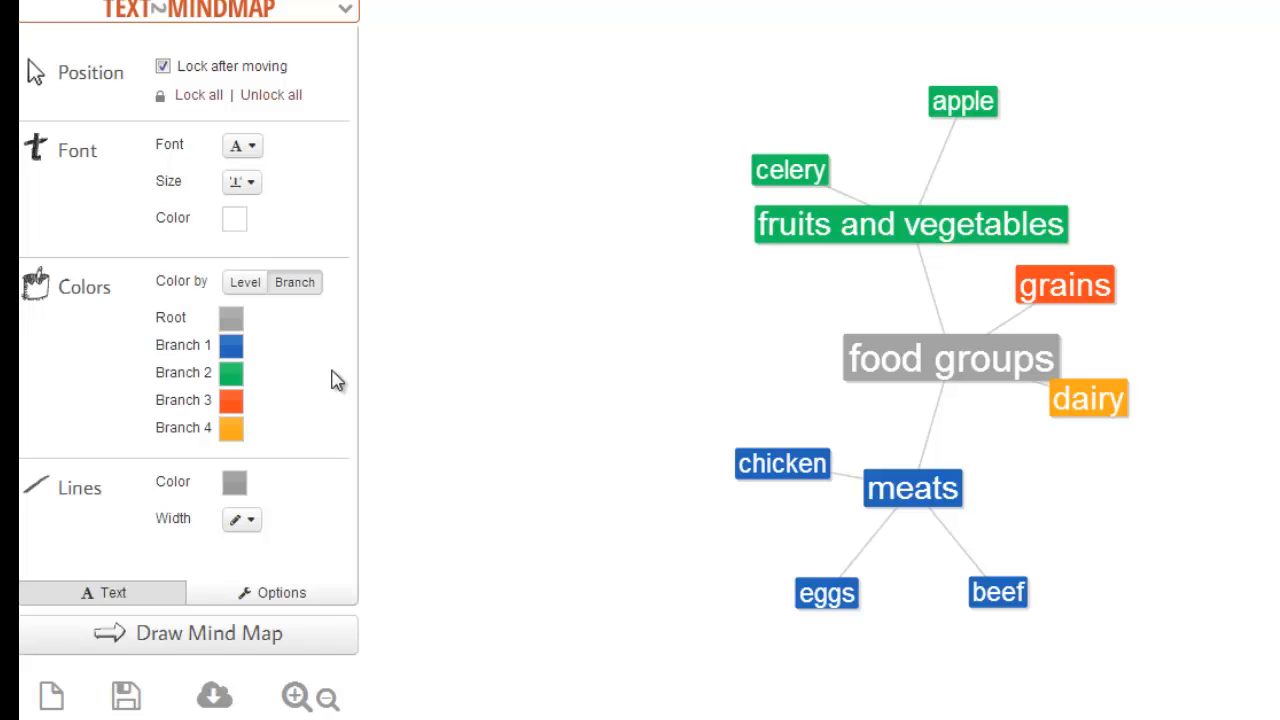
pyautogui.moveTo(344, 400)
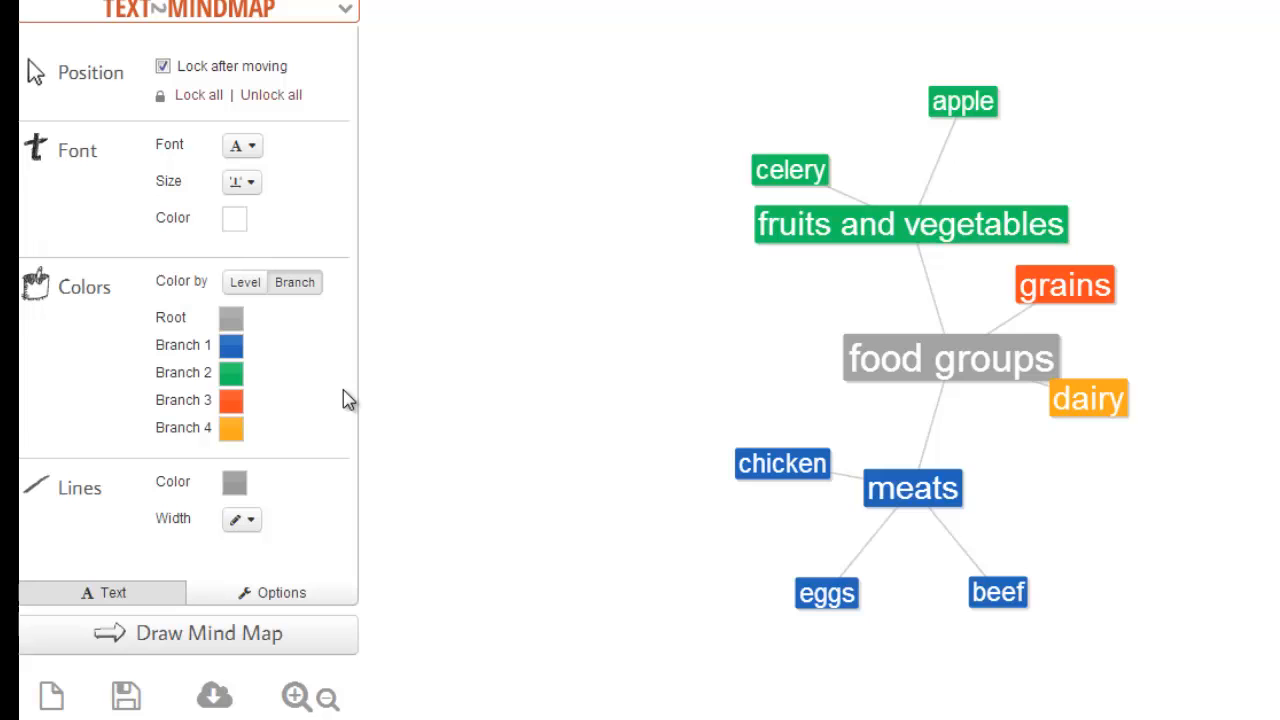
pyautogui.scroll(-3)
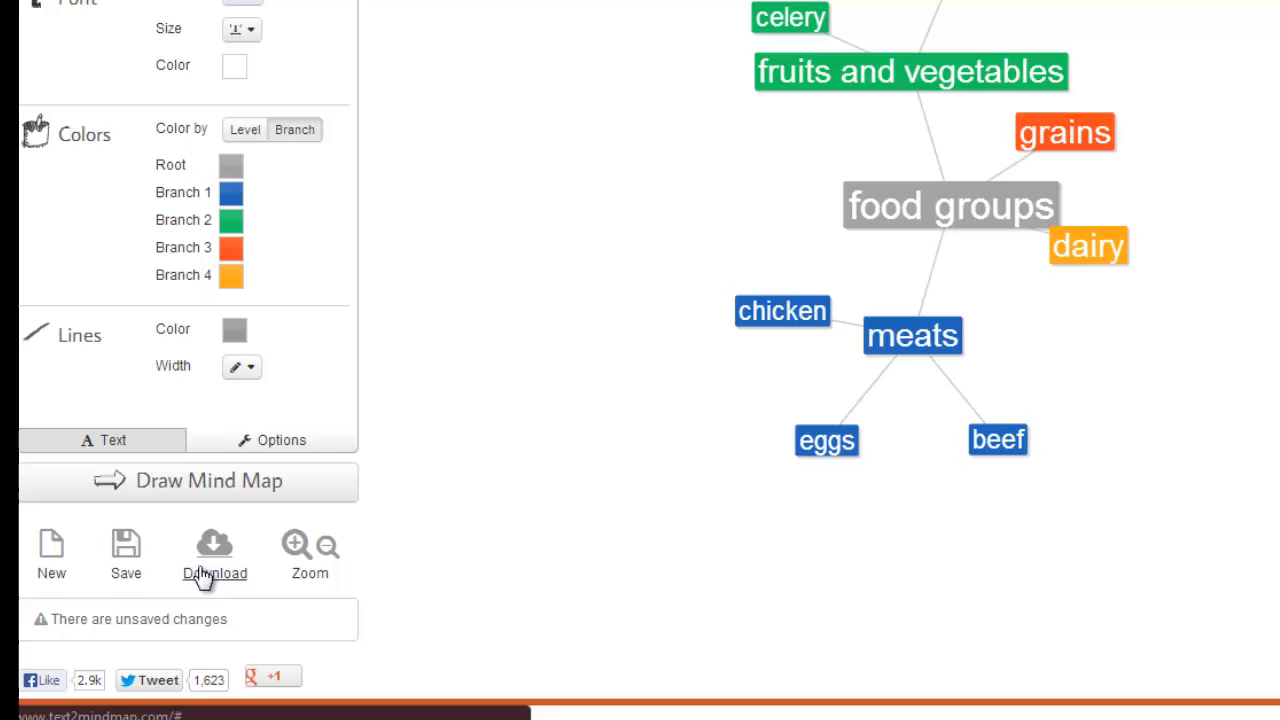
pyautogui.click(214, 544)
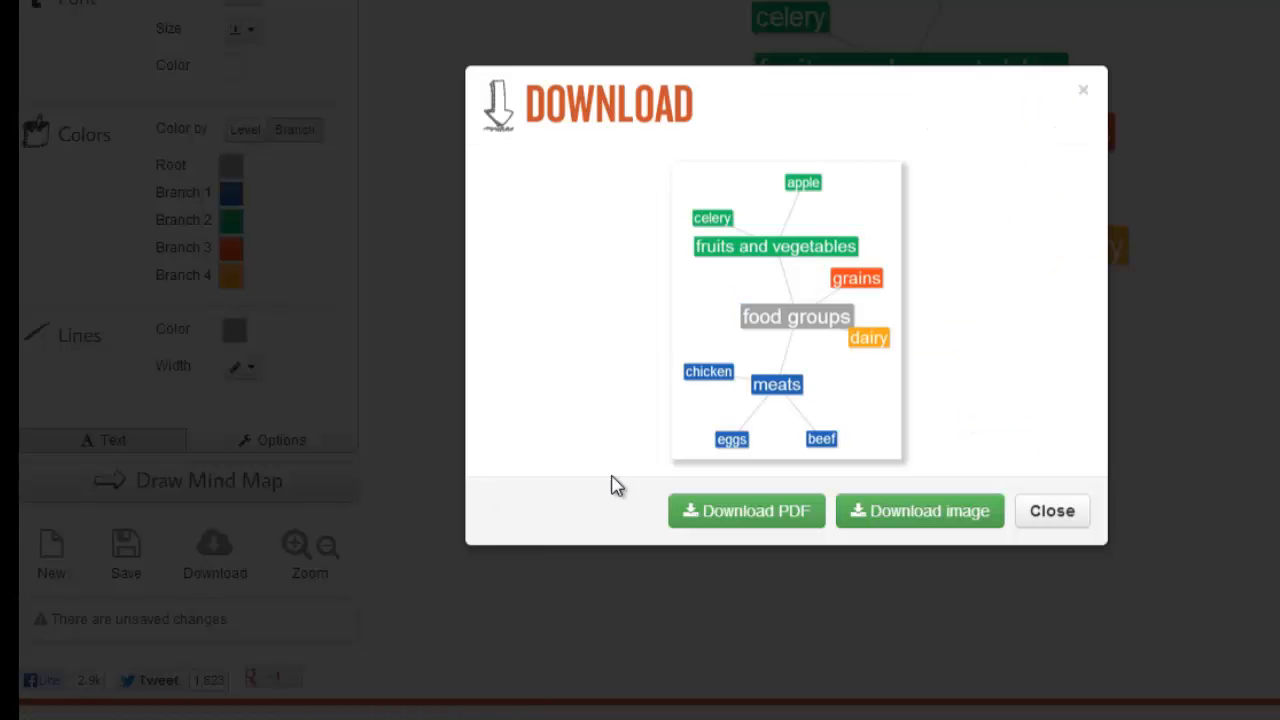
pyautogui.click(1052, 510)
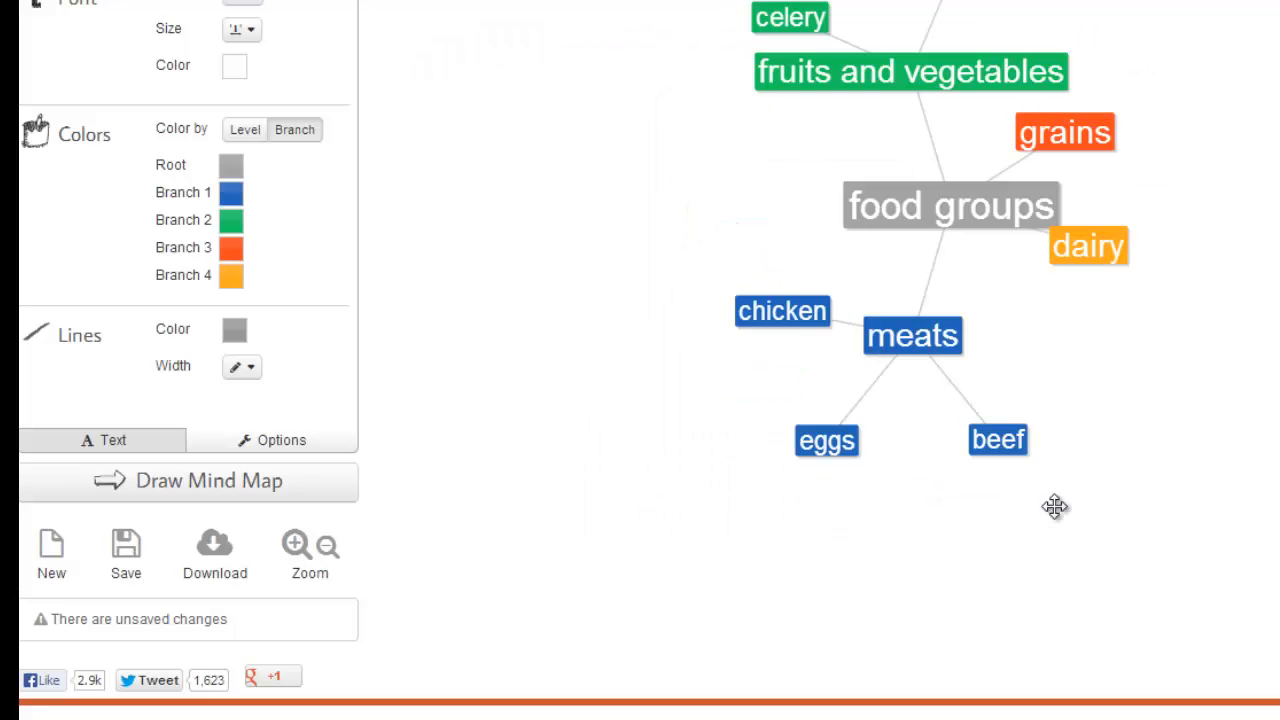